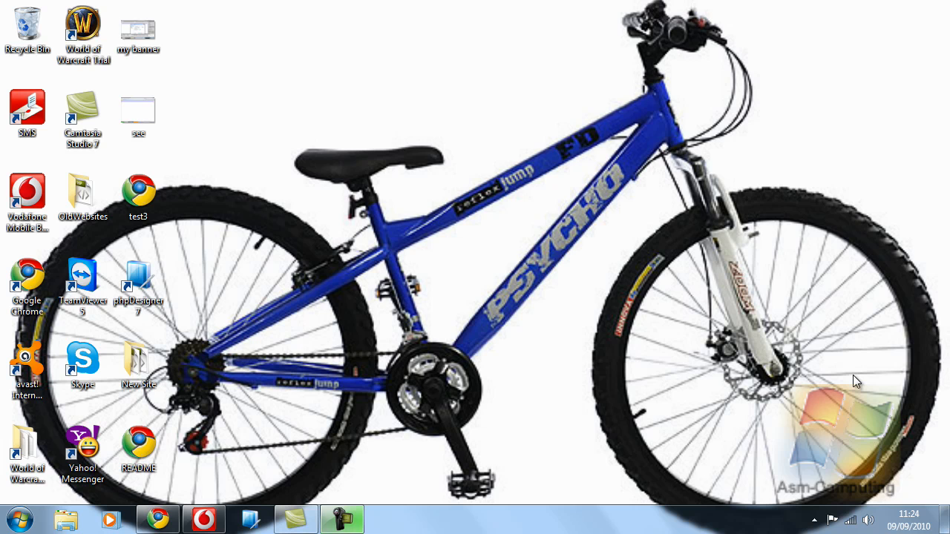
pyautogui.moveTo(434, 324)
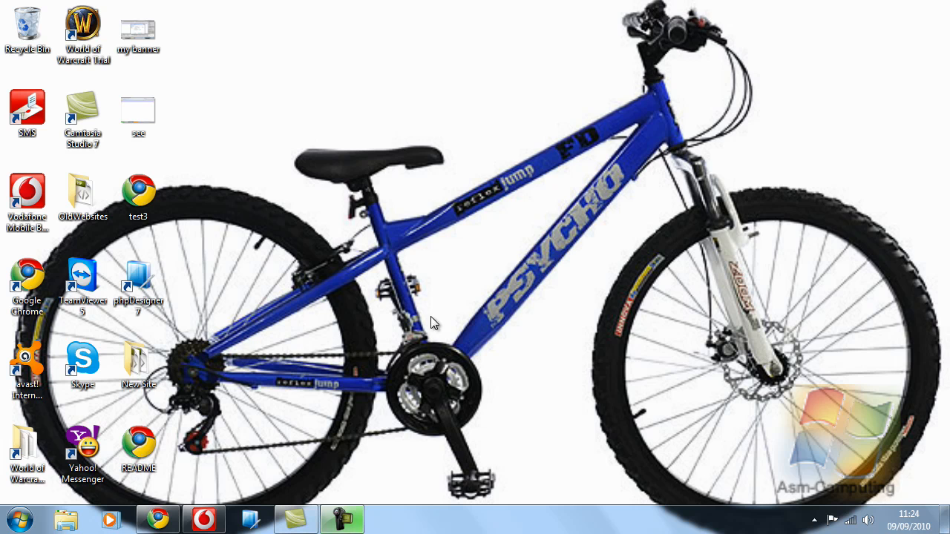
pyautogui.moveTo(356, 332)
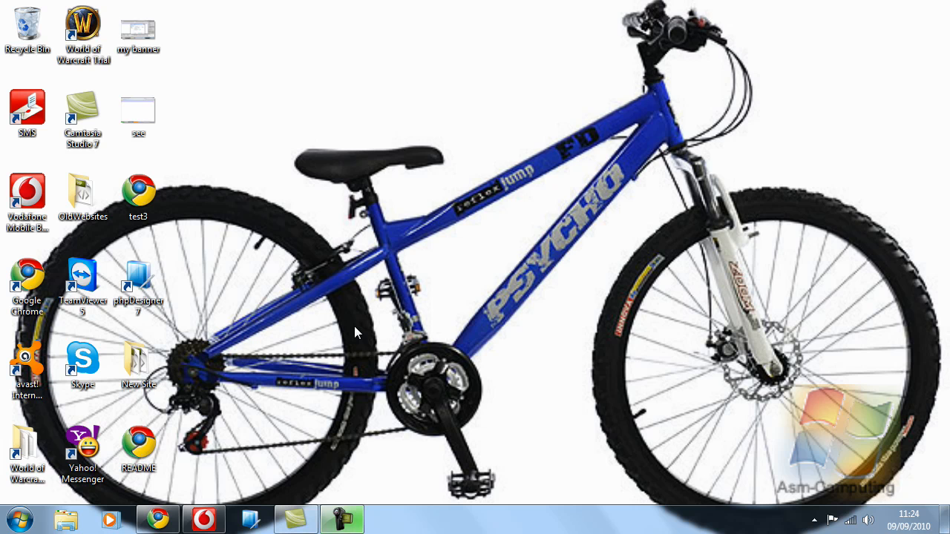
pyautogui.moveTo(317, 297)
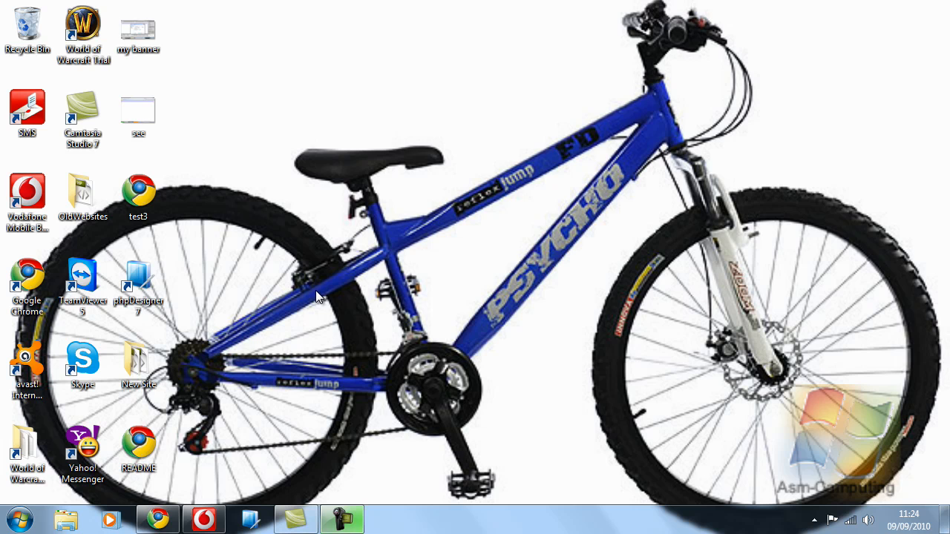
pyautogui.moveTo(377, 334)
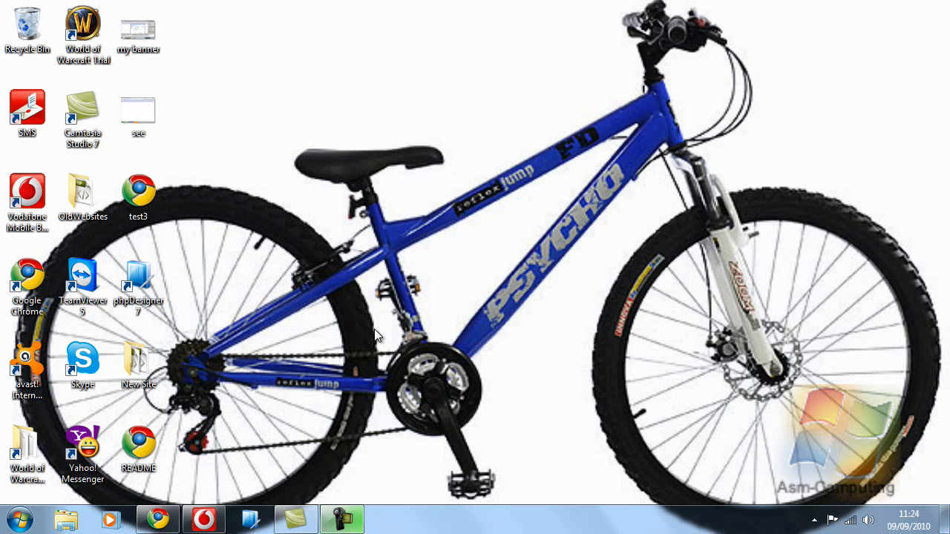
pyautogui.moveTo(276, 312)
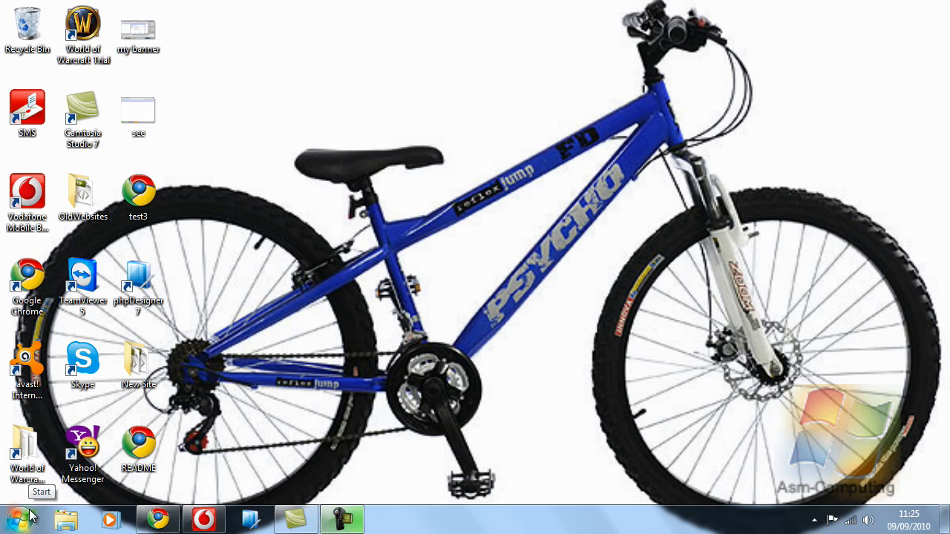
# Step: Launch Create a System Repair Disc from Start > All Programs > Maintenance
pyautogui.click(21, 519)
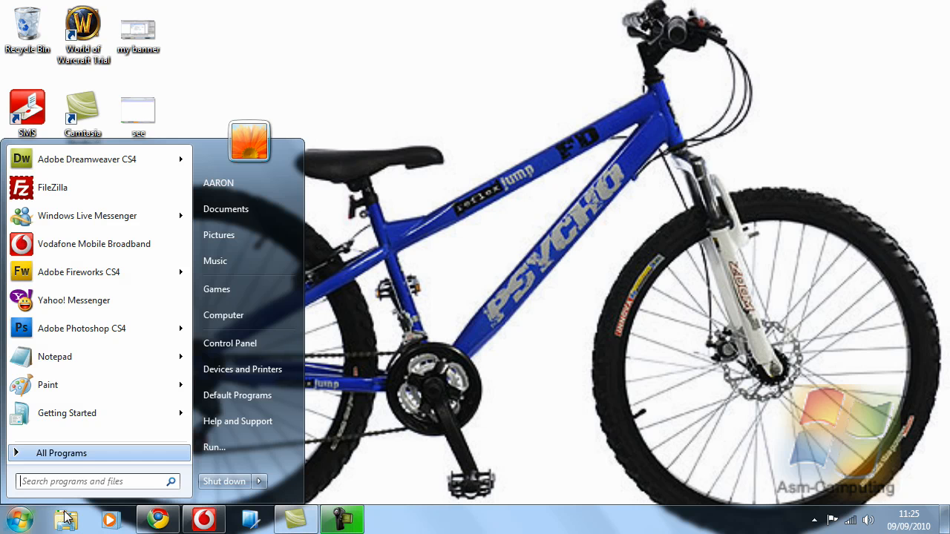
pyautogui.click(61, 453)
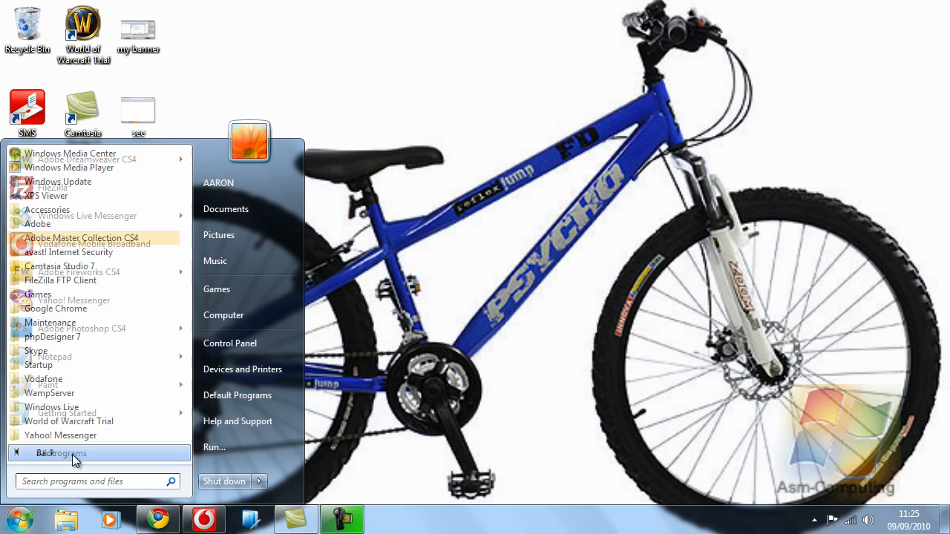
pyautogui.click(74, 454)
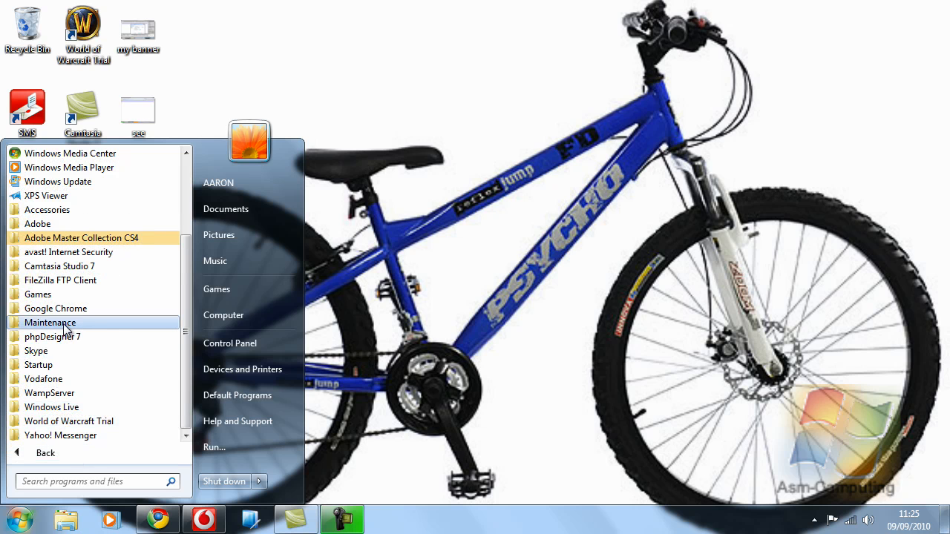
pyautogui.click(49, 322)
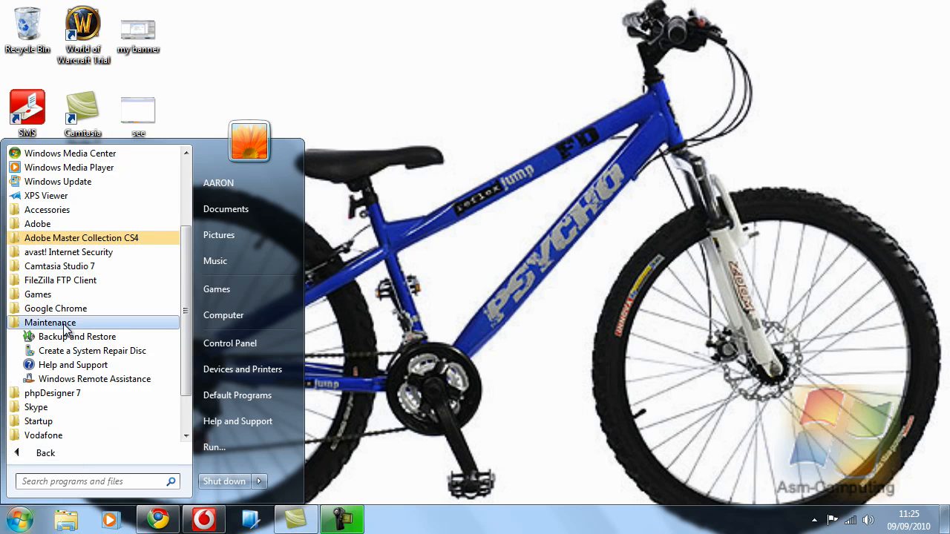
pyautogui.moveTo(77, 335)
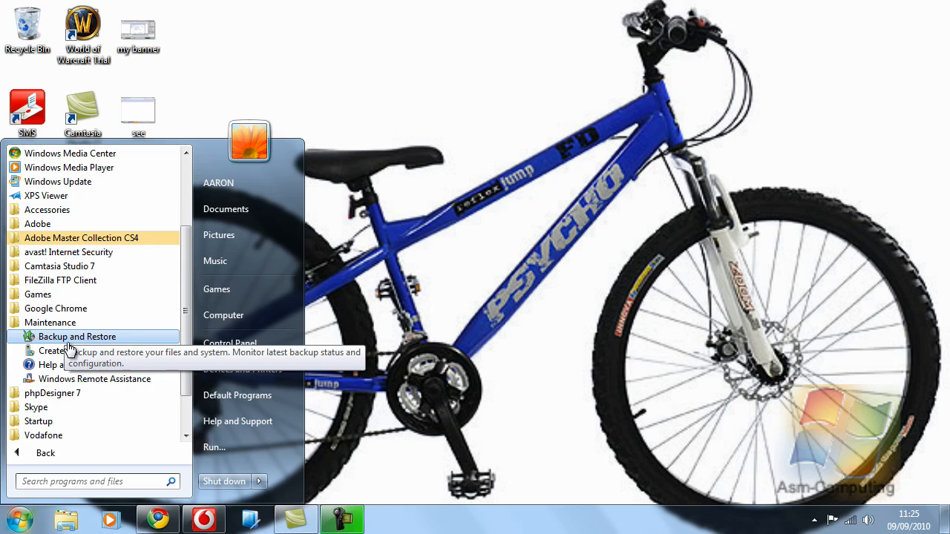
pyautogui.click(57, 351)
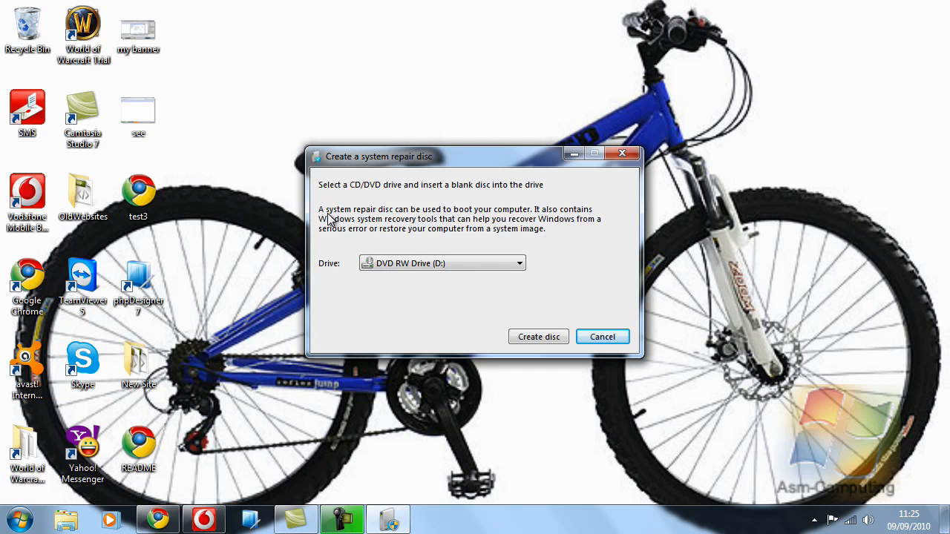
pyautogui.moveTo(416, 214)
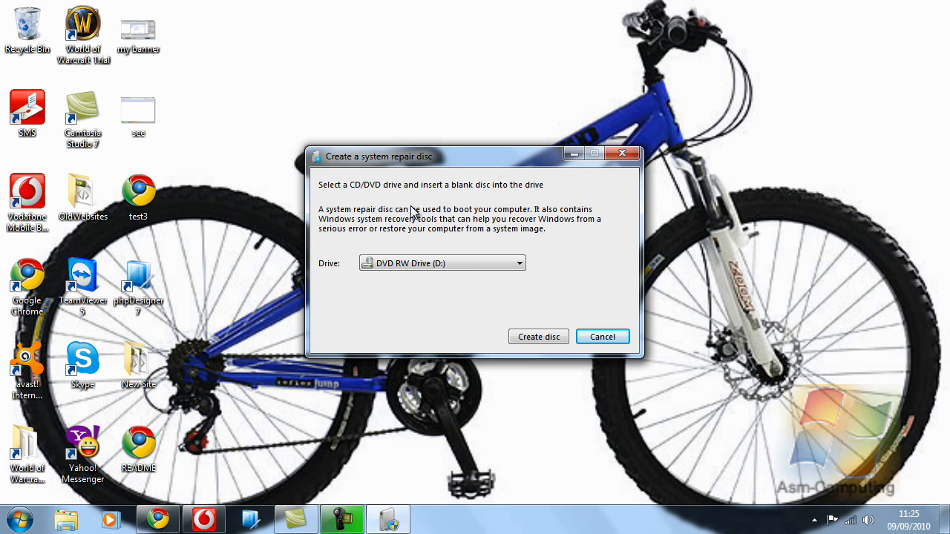
pyautogui.moveTo(434, 172)
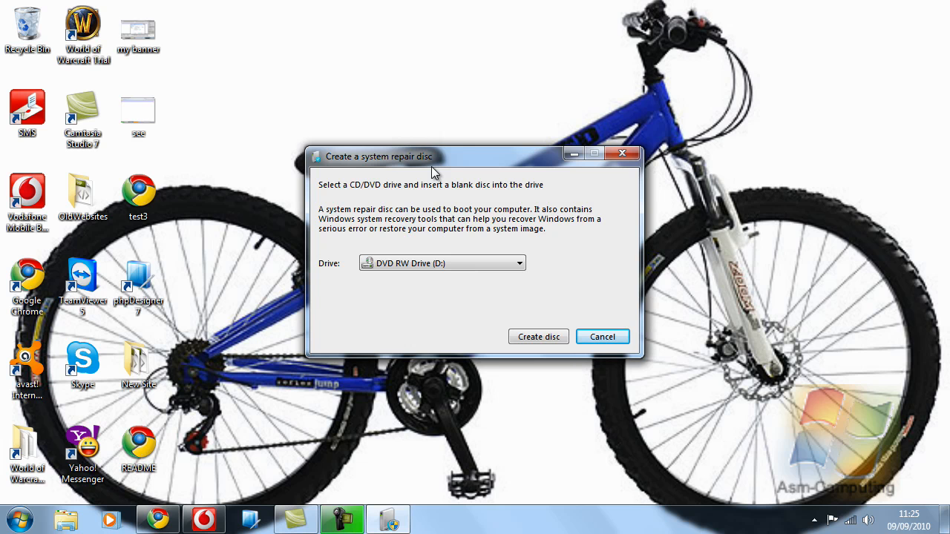
pyautogui.click(519, 263)
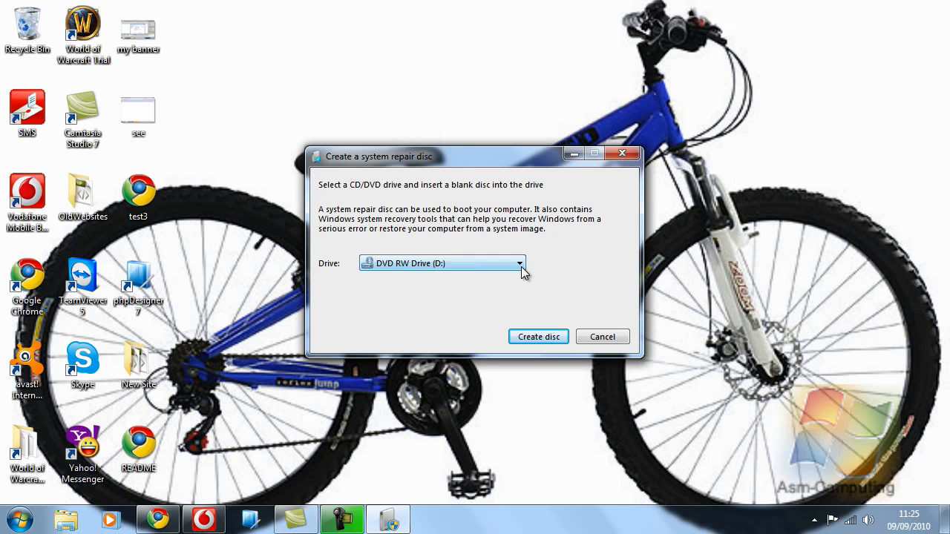
pyautogui.moveTo(546, 300)
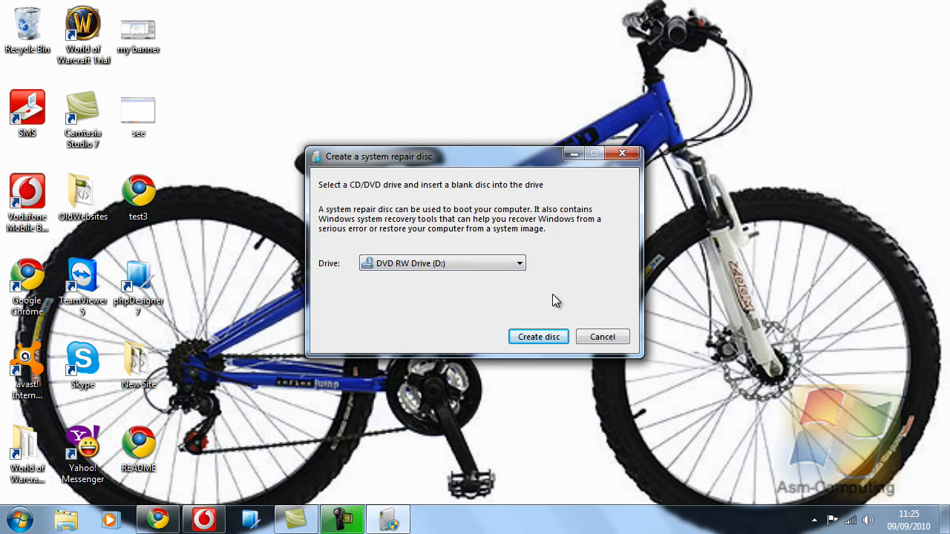
pyautogui.moveTo(538, 340)
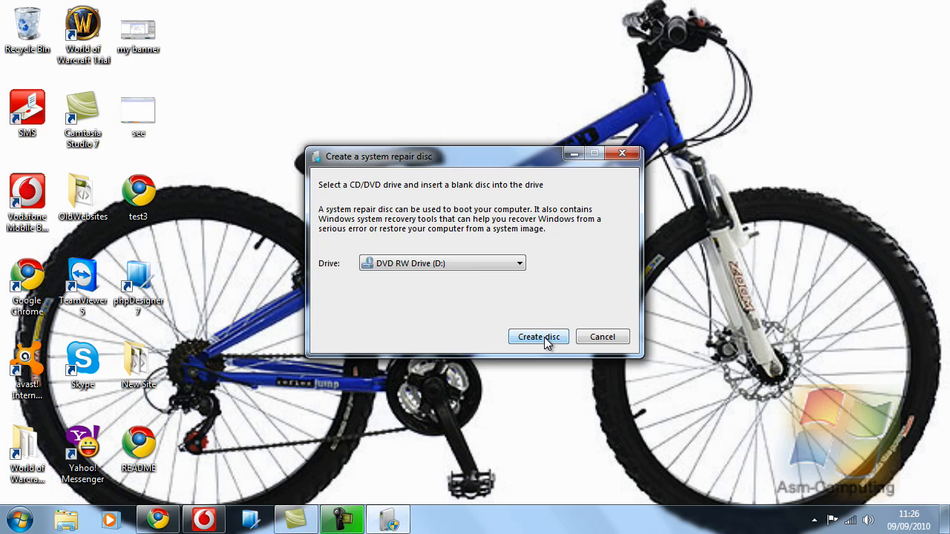
pyautogui.click(537, 335)
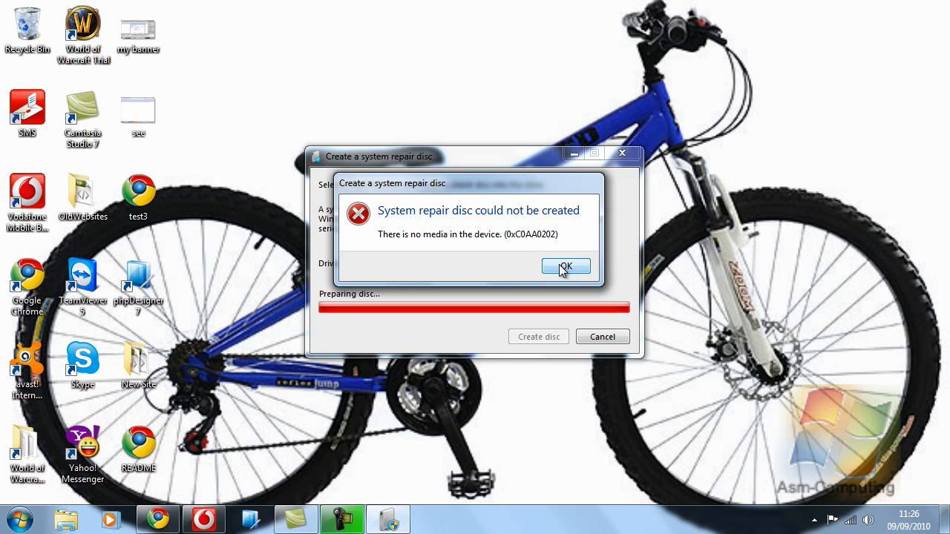
pyautogui.click(566, 267)
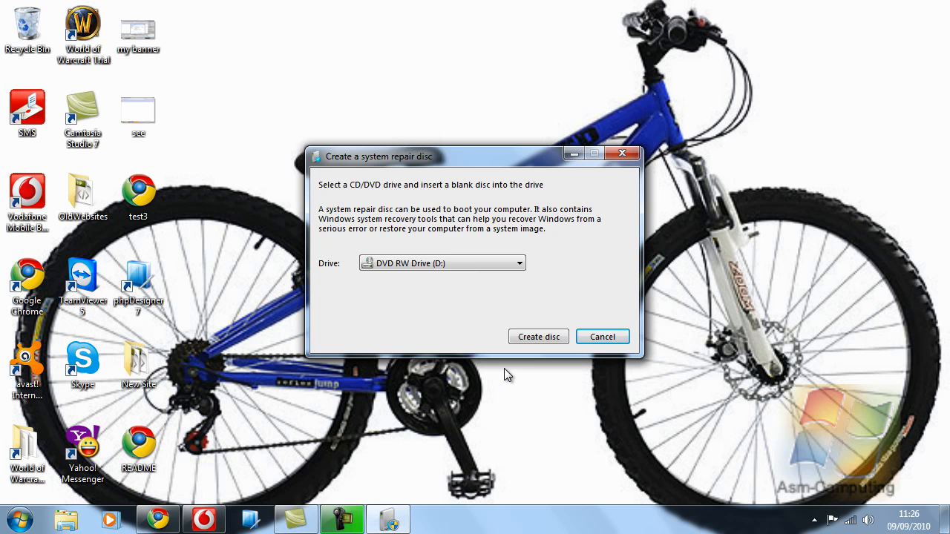
pyautogui.moveTo(564, 374)
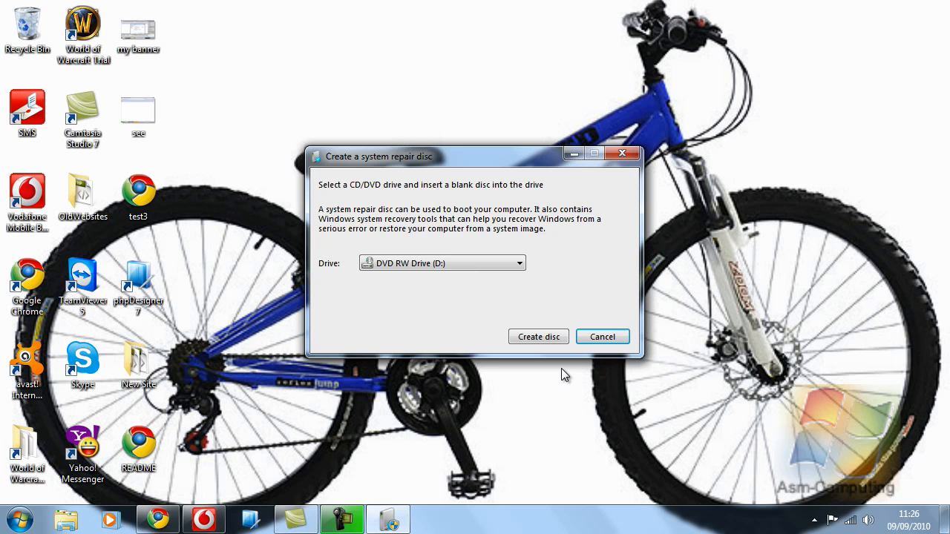